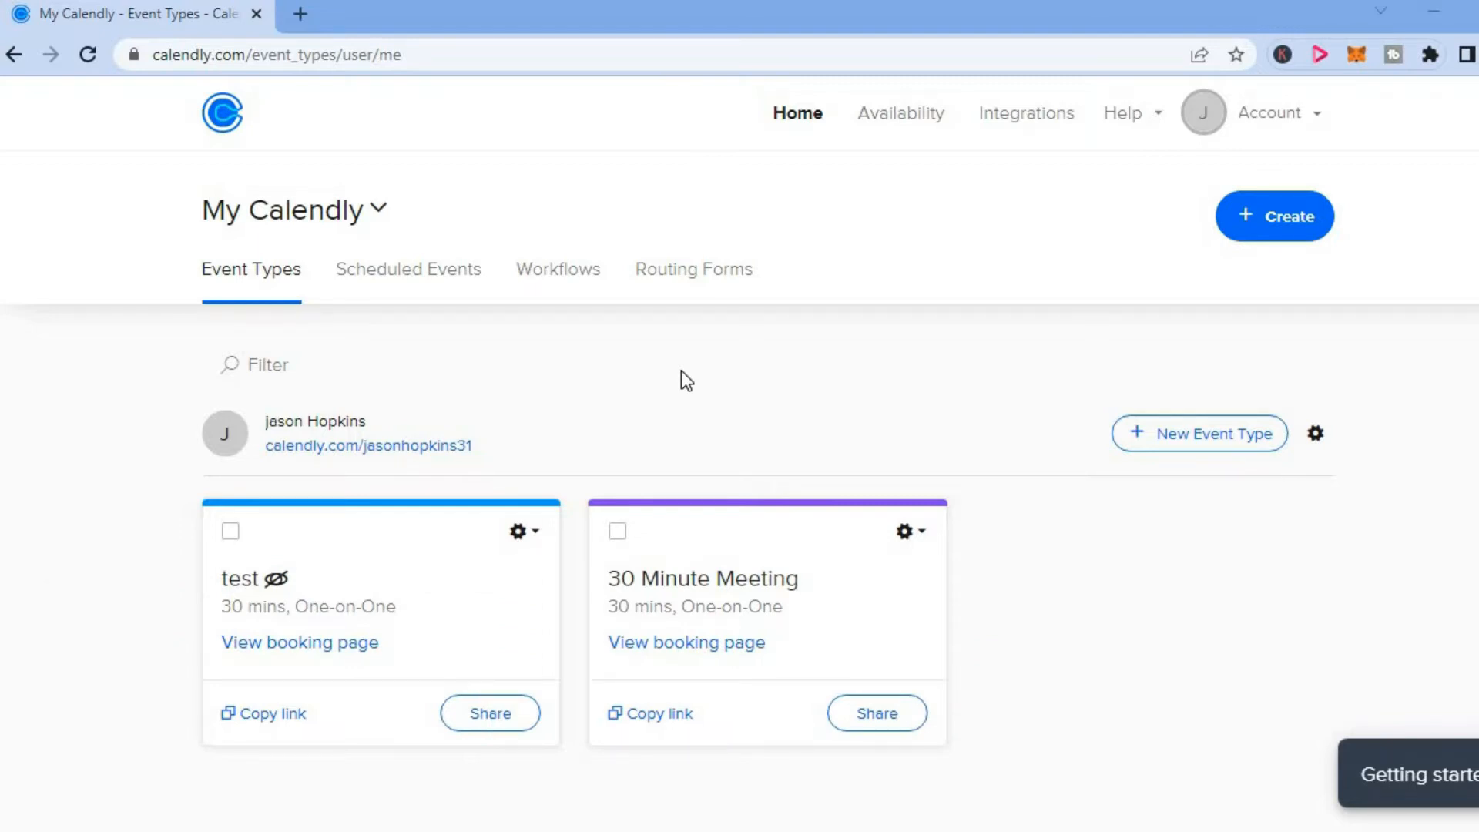
pyautogui.moveTo(852, 327)
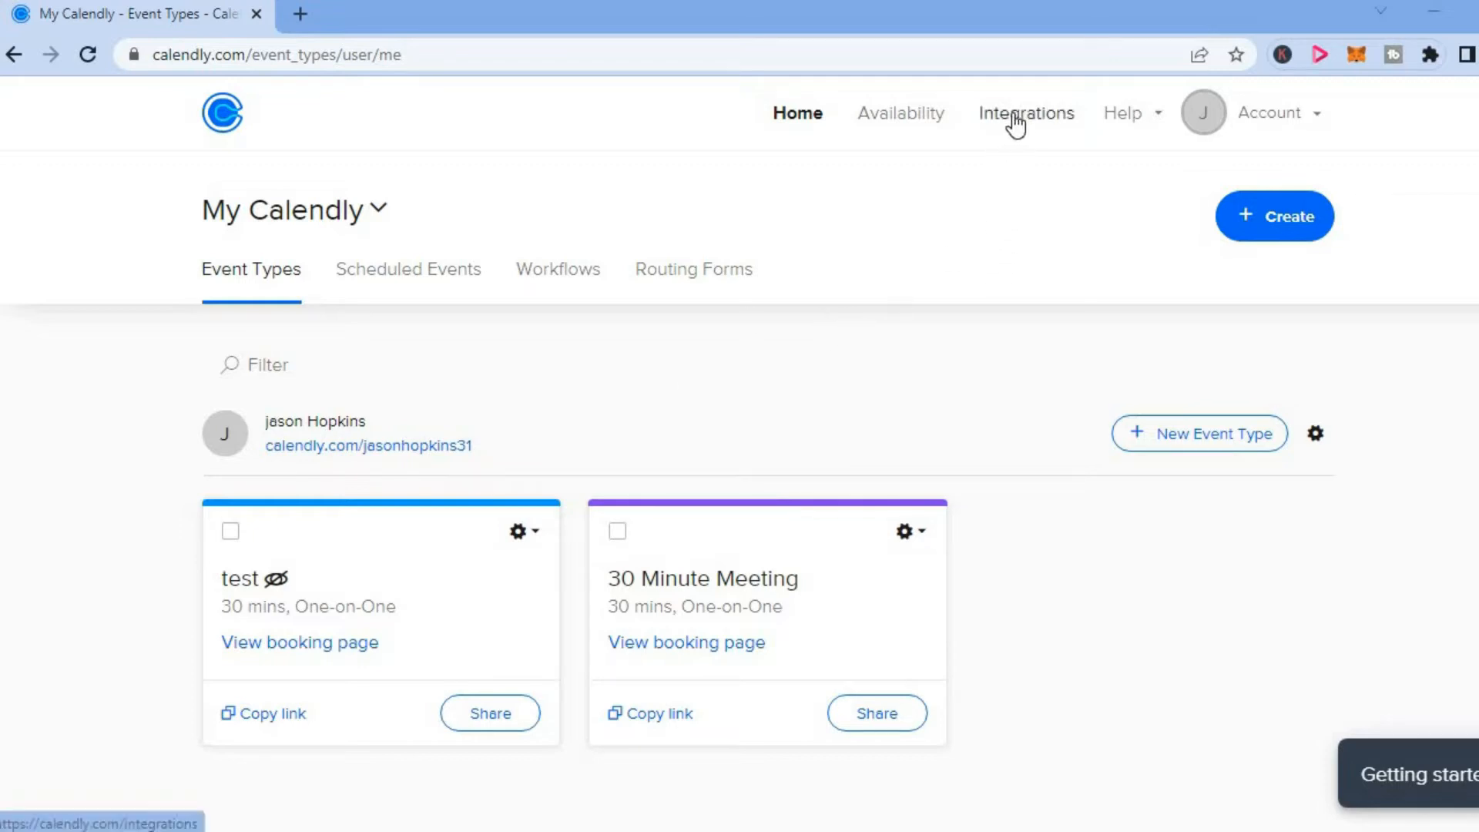
pyautogui.moveTo(1045, 117)
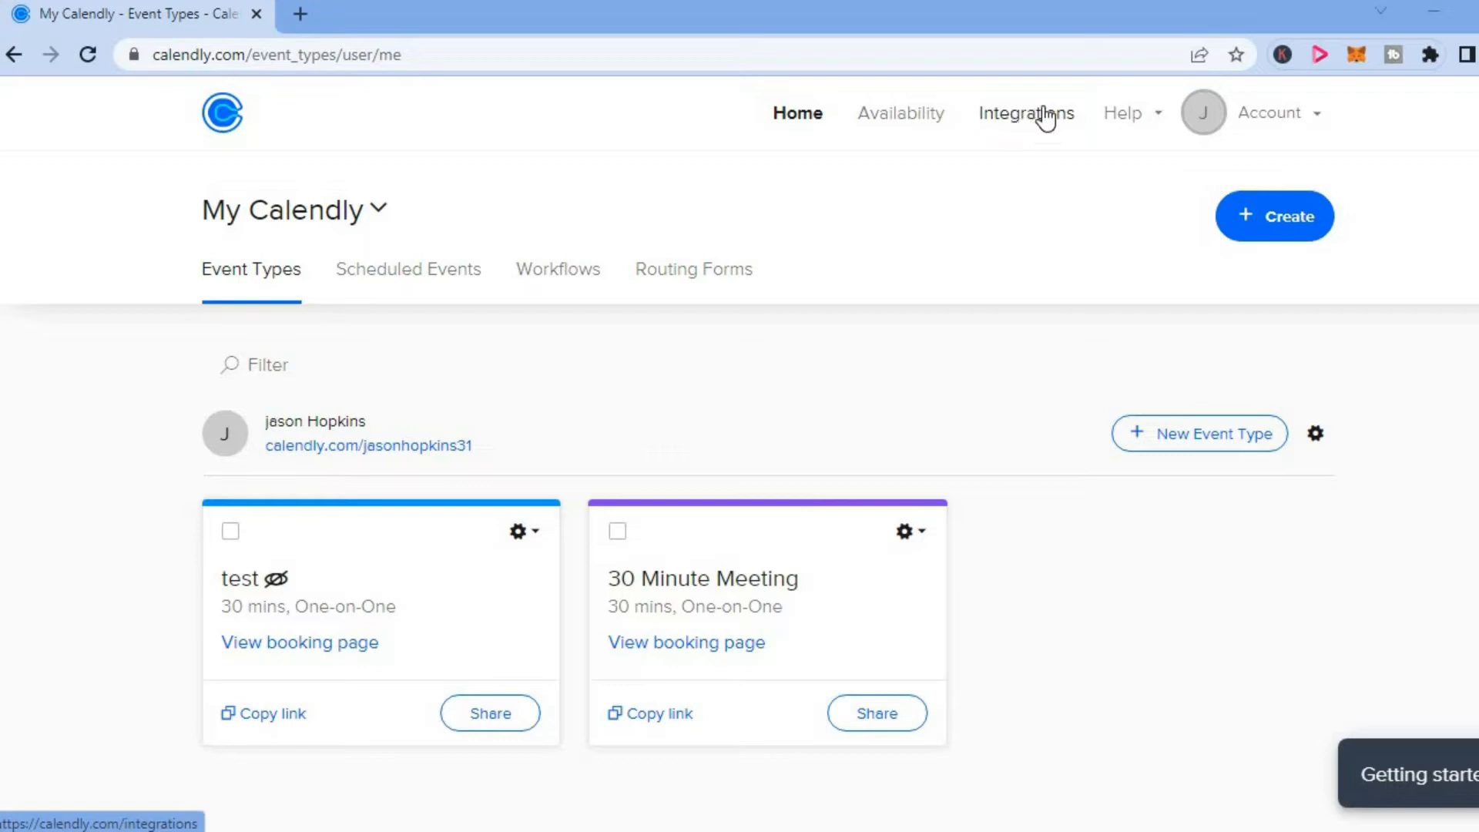
# Head to the Integrations overview from the event types dashboard
pyautogui.click(1026, 113)
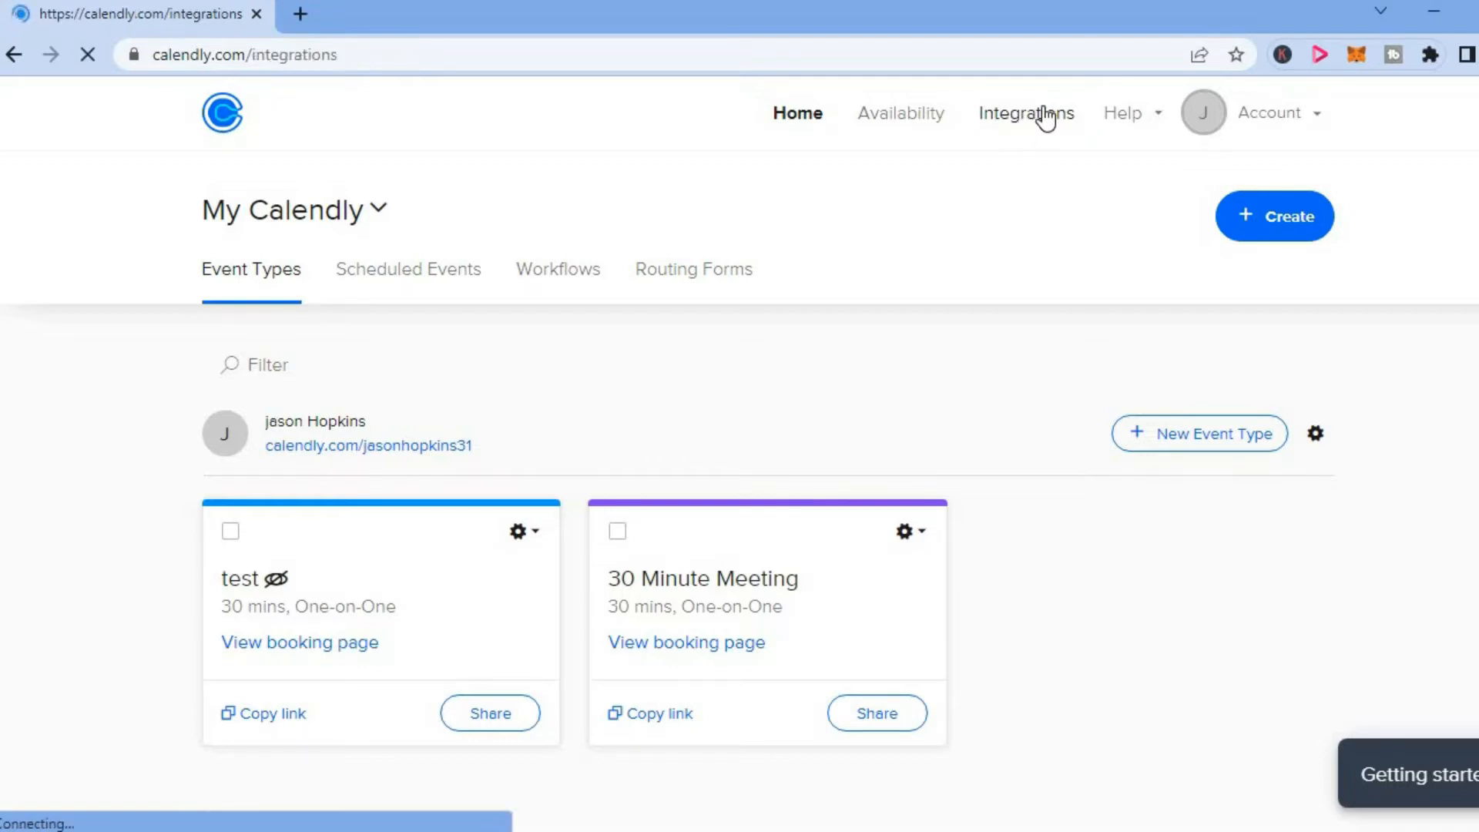
# Load the Integrations overview and reveal its category list including Calendars
pyautogui.click(1026, 113)
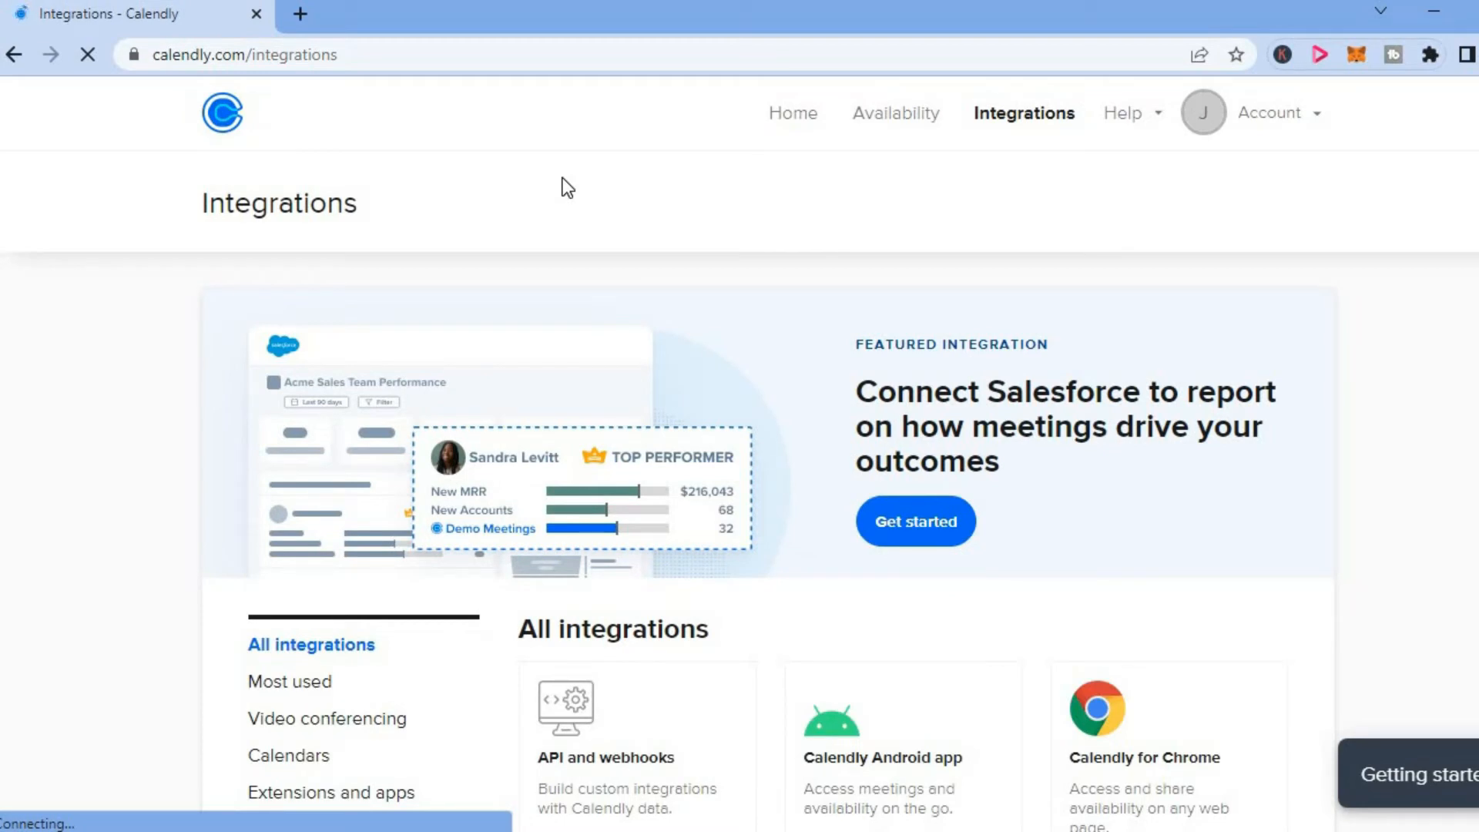
pyautogui.moveTo(575, 214)
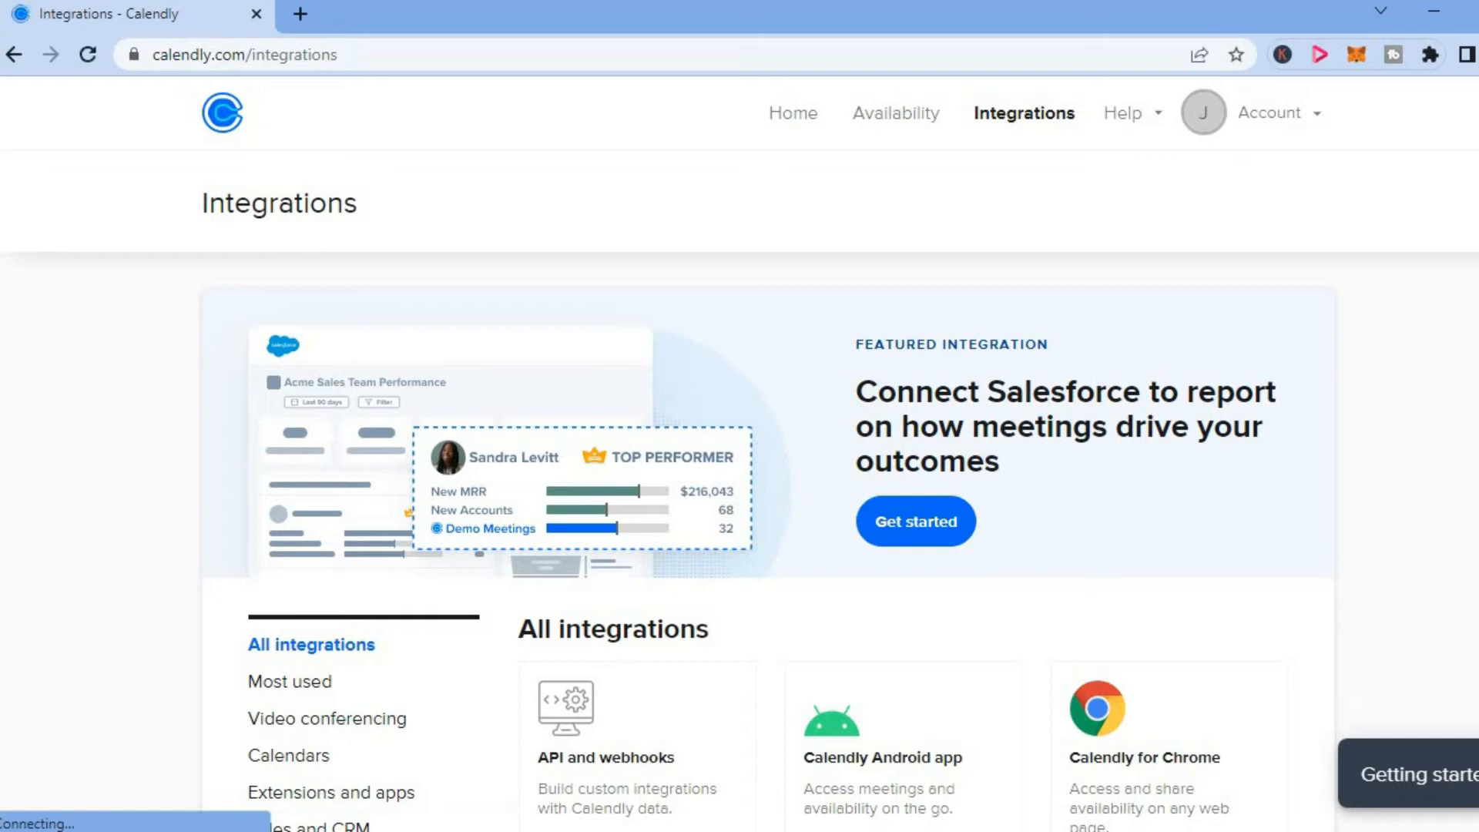
pyautogui.scroll(-3)
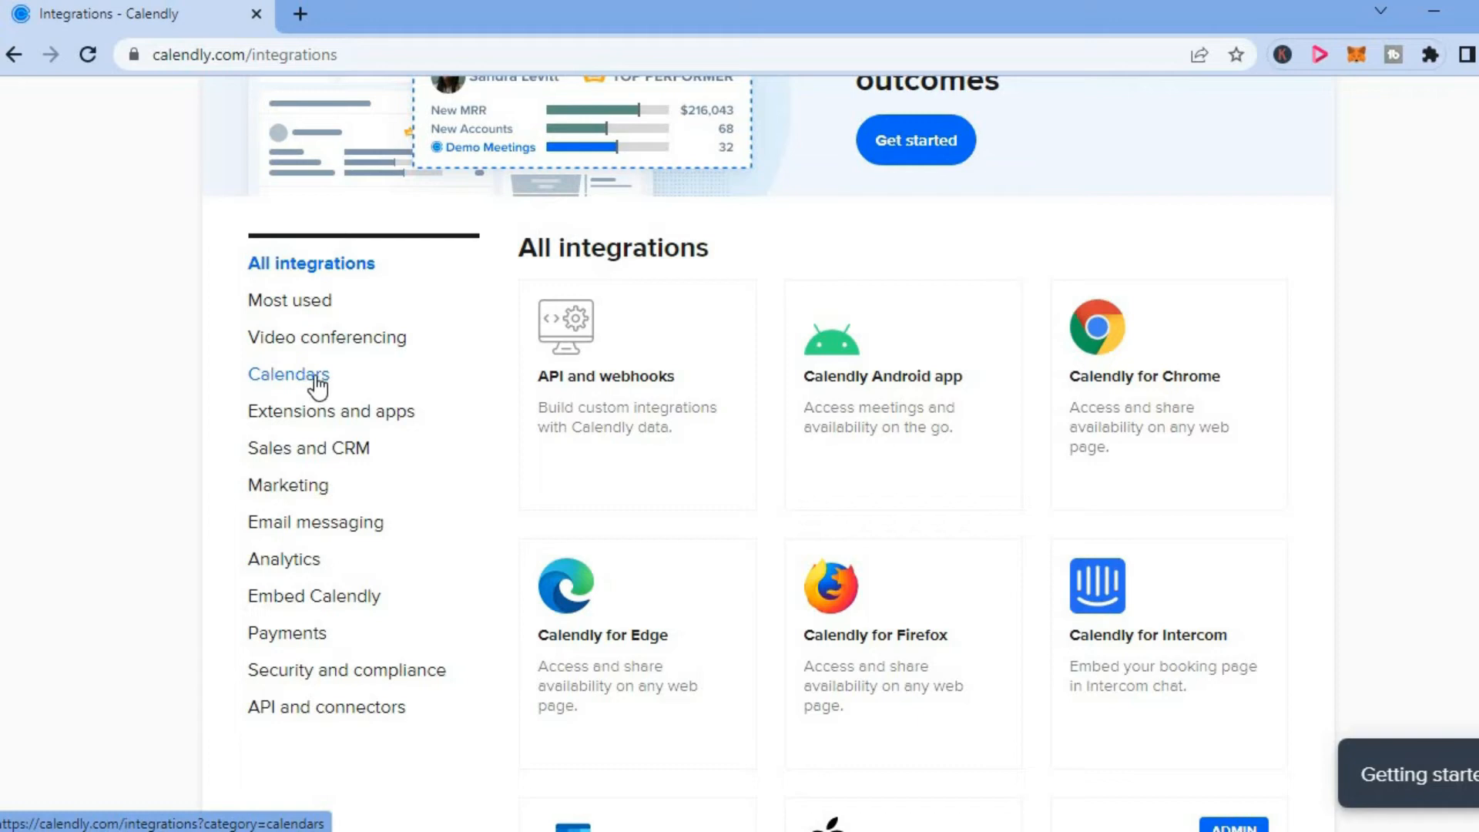
# Filter to the Calendars category listing Google, Office 365, iCloud, Outlook and Exchange
pyautogui.click(288, 373)
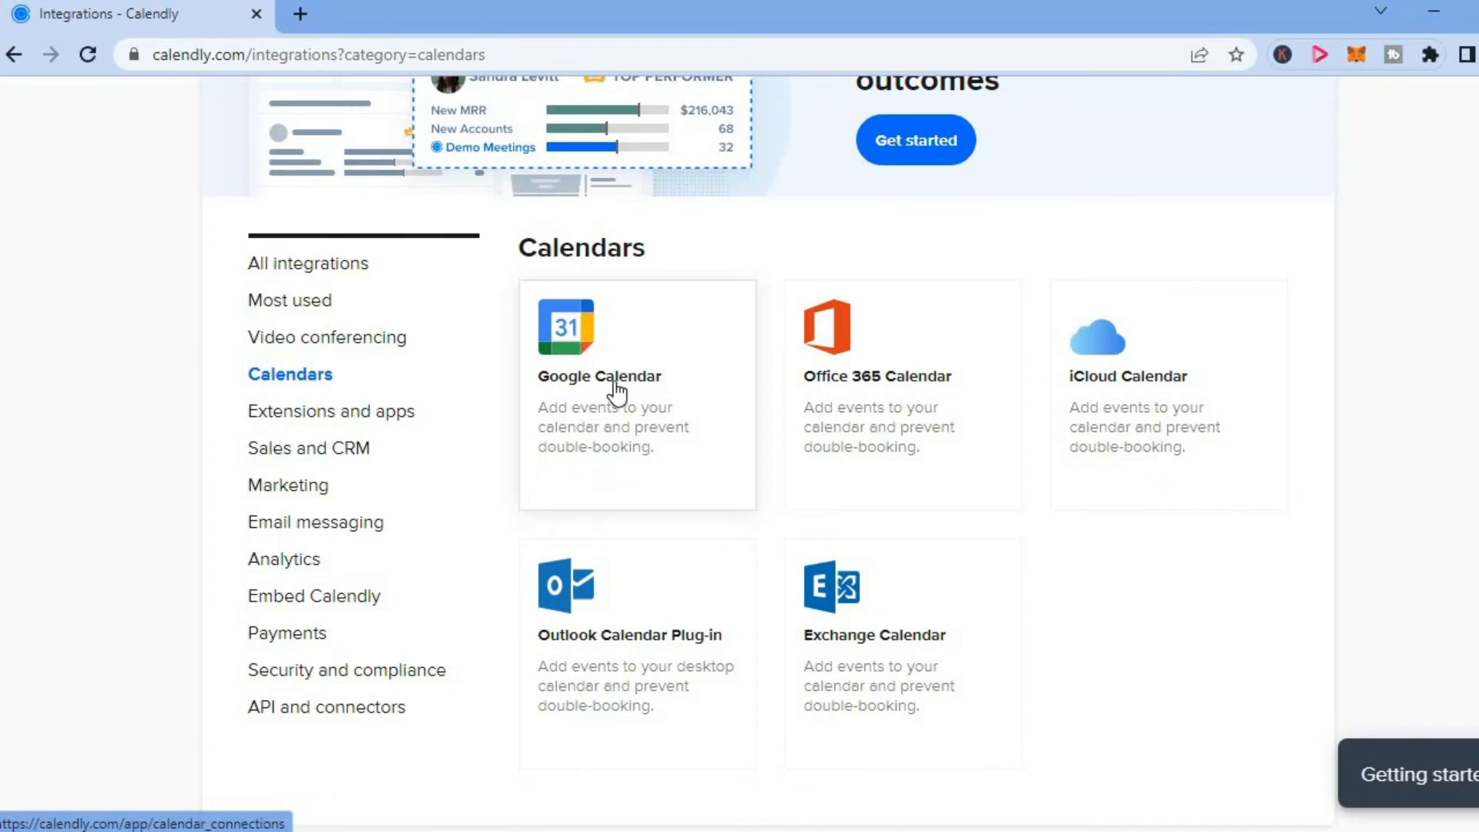
pyautogui.moveTo(636, 386)
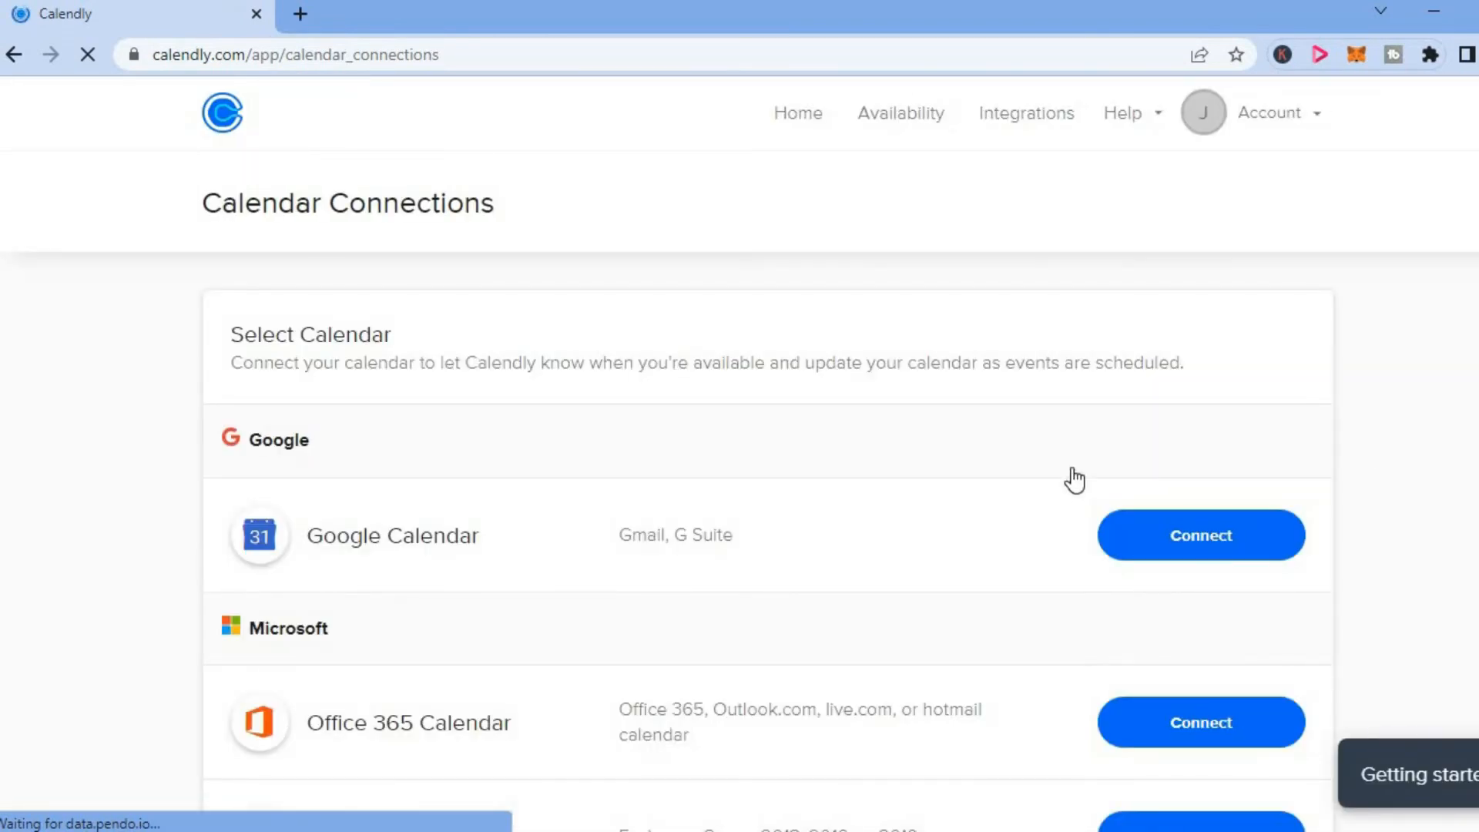
# Reach Calendar Connections via the Google Calendar card, showing Connect options for each calendar
pyautogui.scroll(-3)
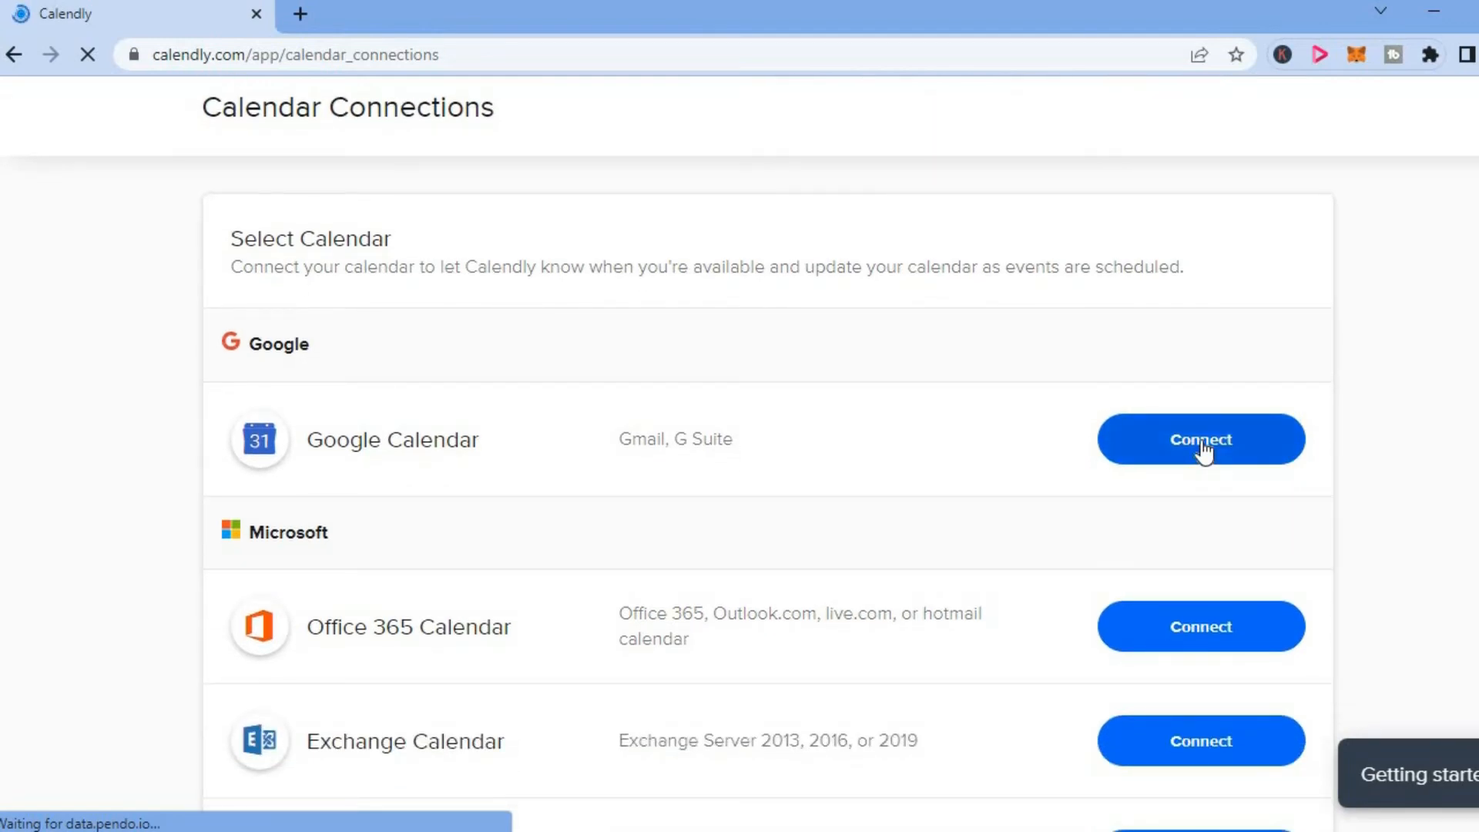
pyautogui.click(1200, 439)
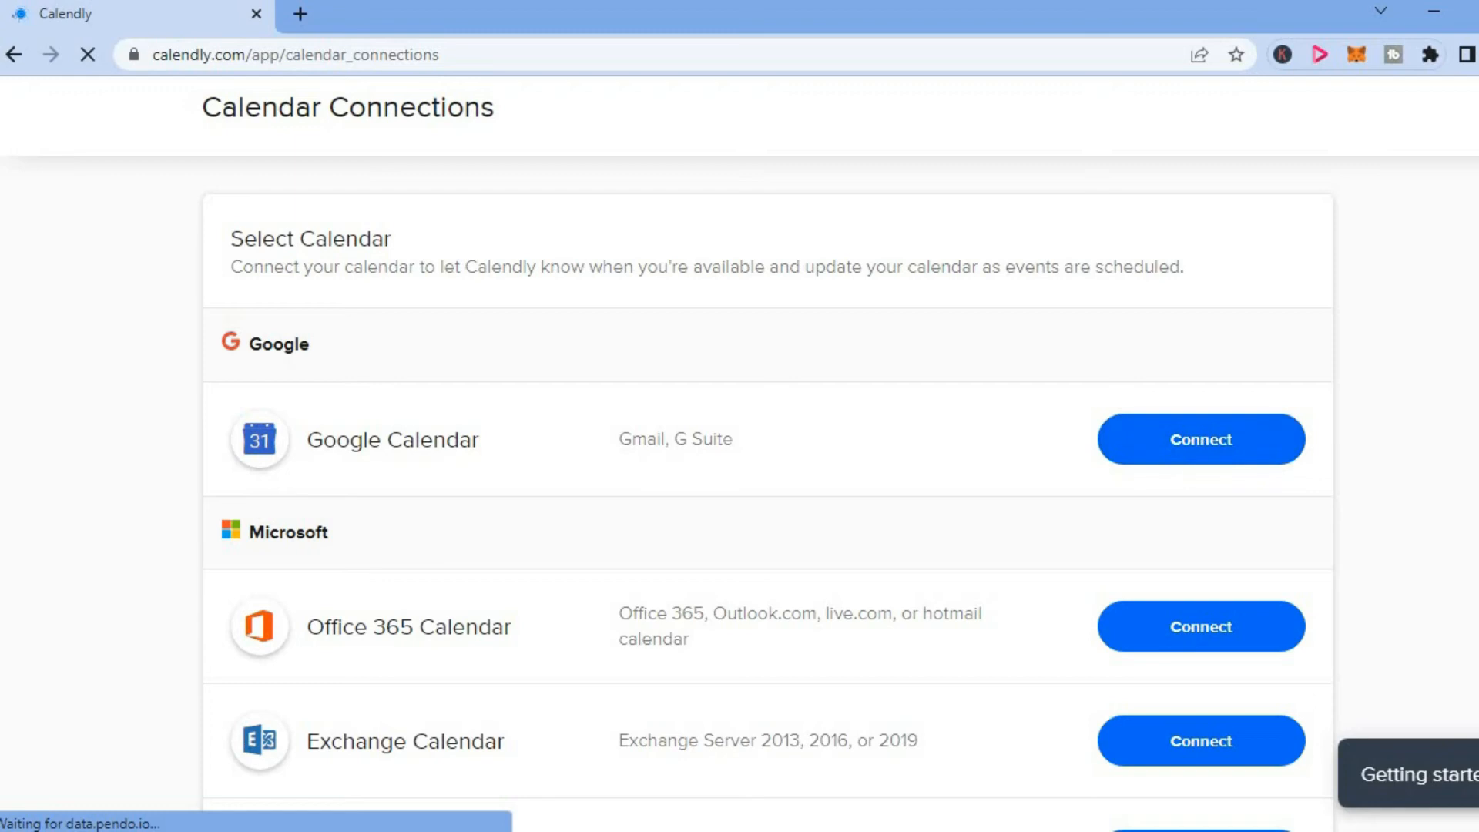
pyautogui.scroll(-3)
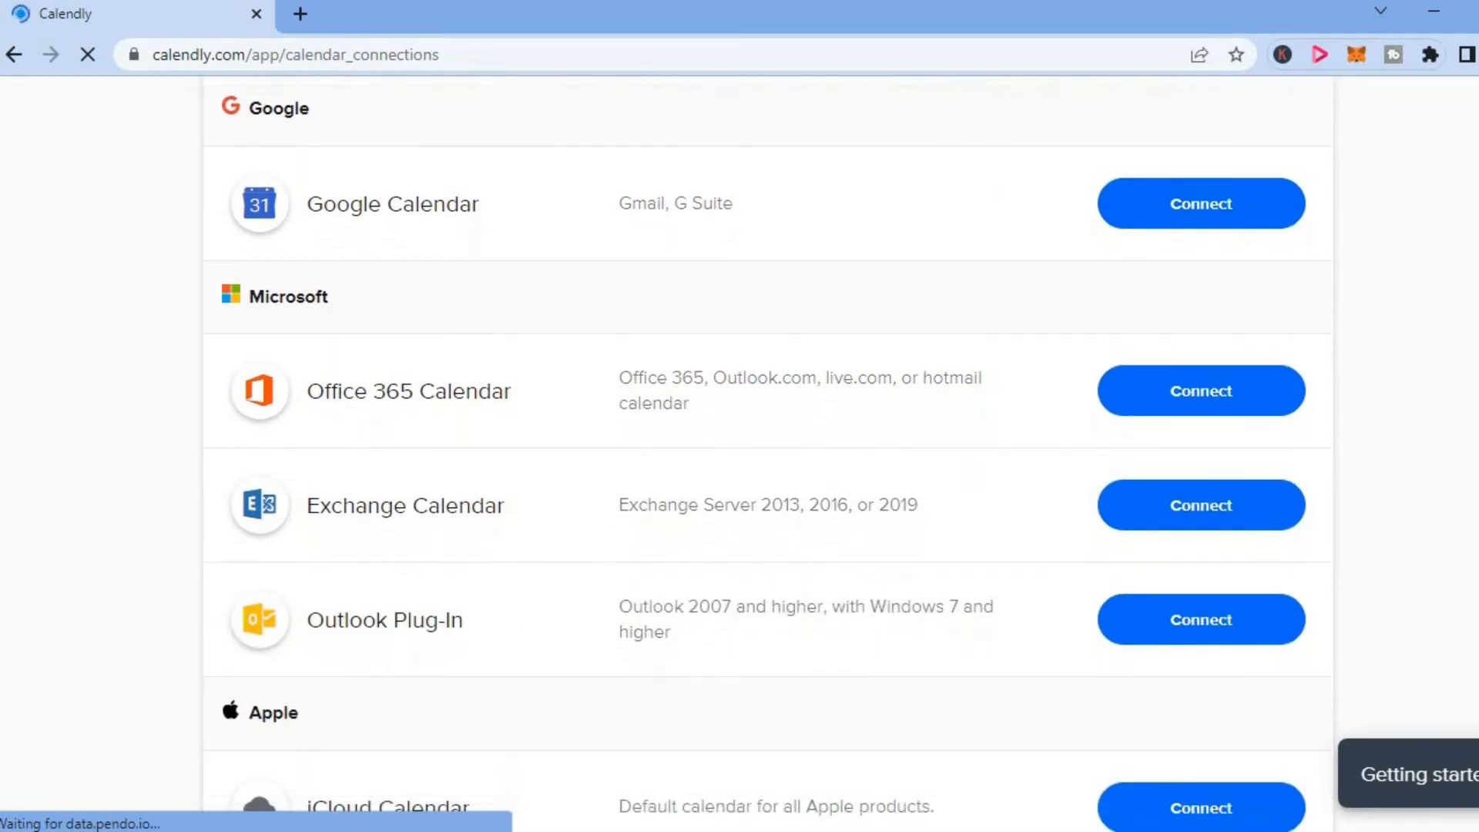
pyautogui.scroll(-3)
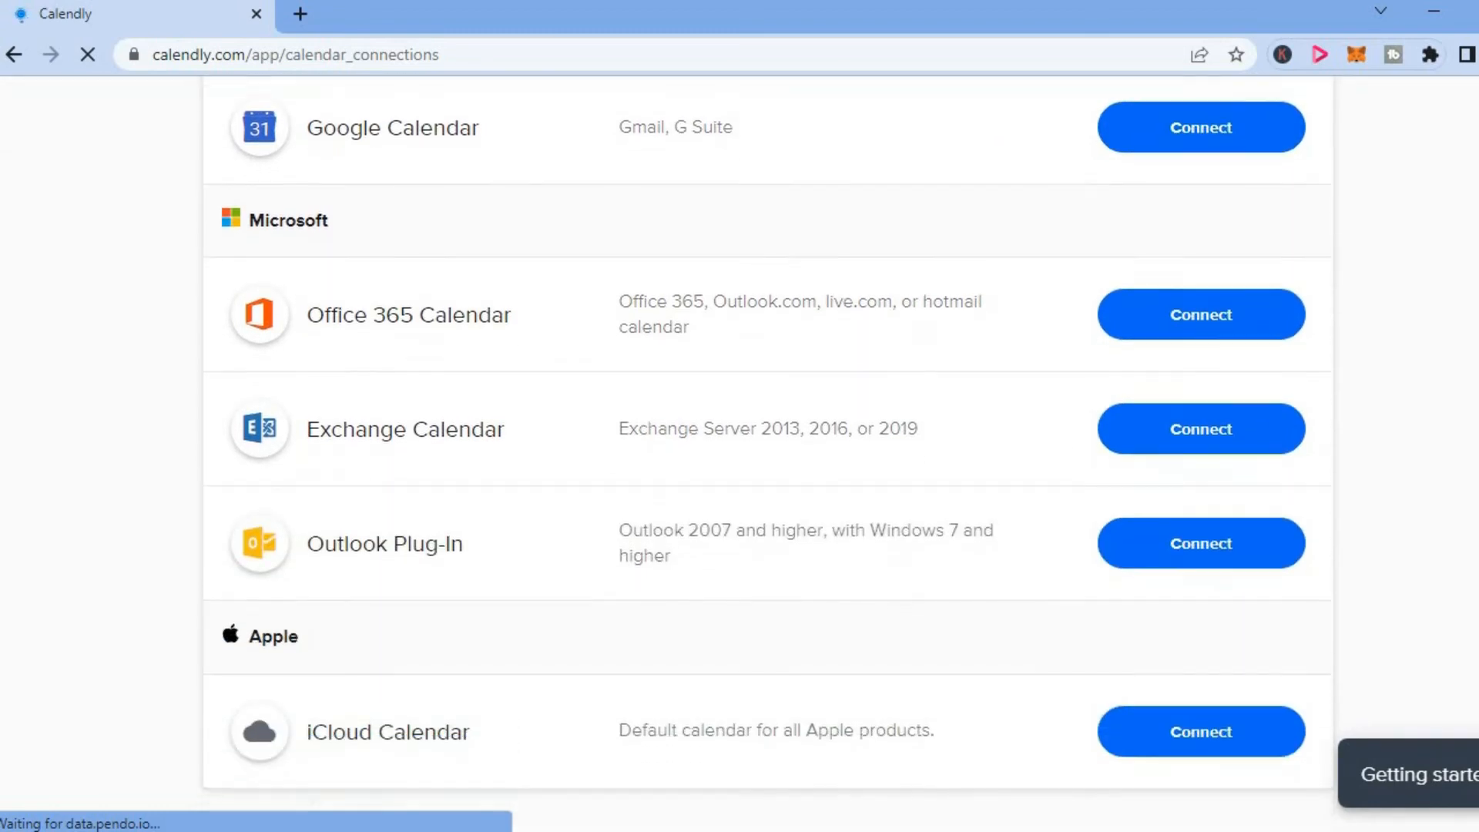